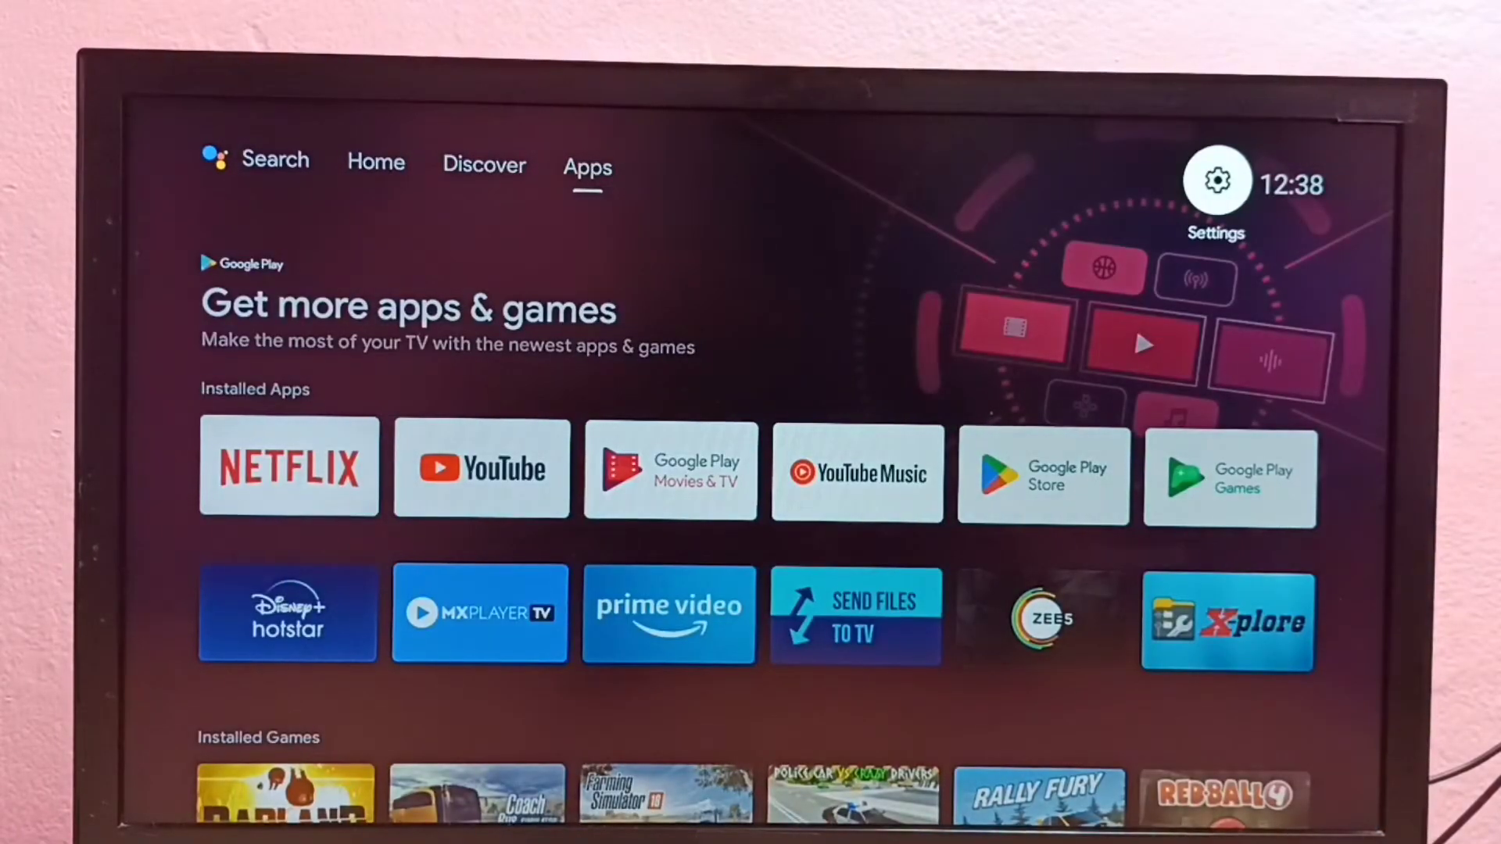
Step: Open Android TV Settings via the gear icon at the top right of the home screen
left_click(1218, 183)
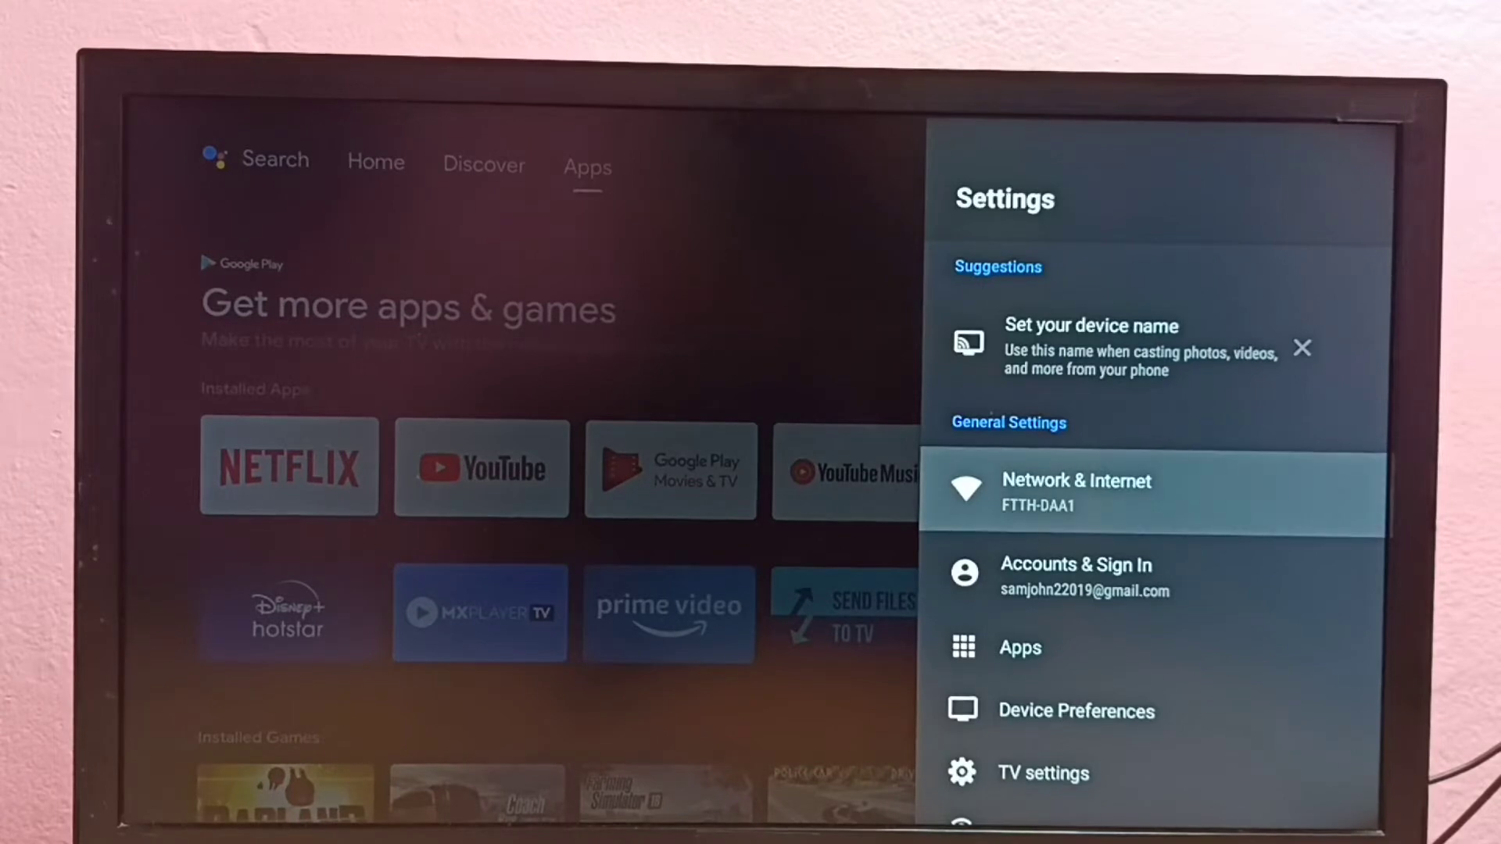
Step: Open Network & Internet to show the connected FTTH-DAA1 Wi-Fi network
left_click(1075, 493)
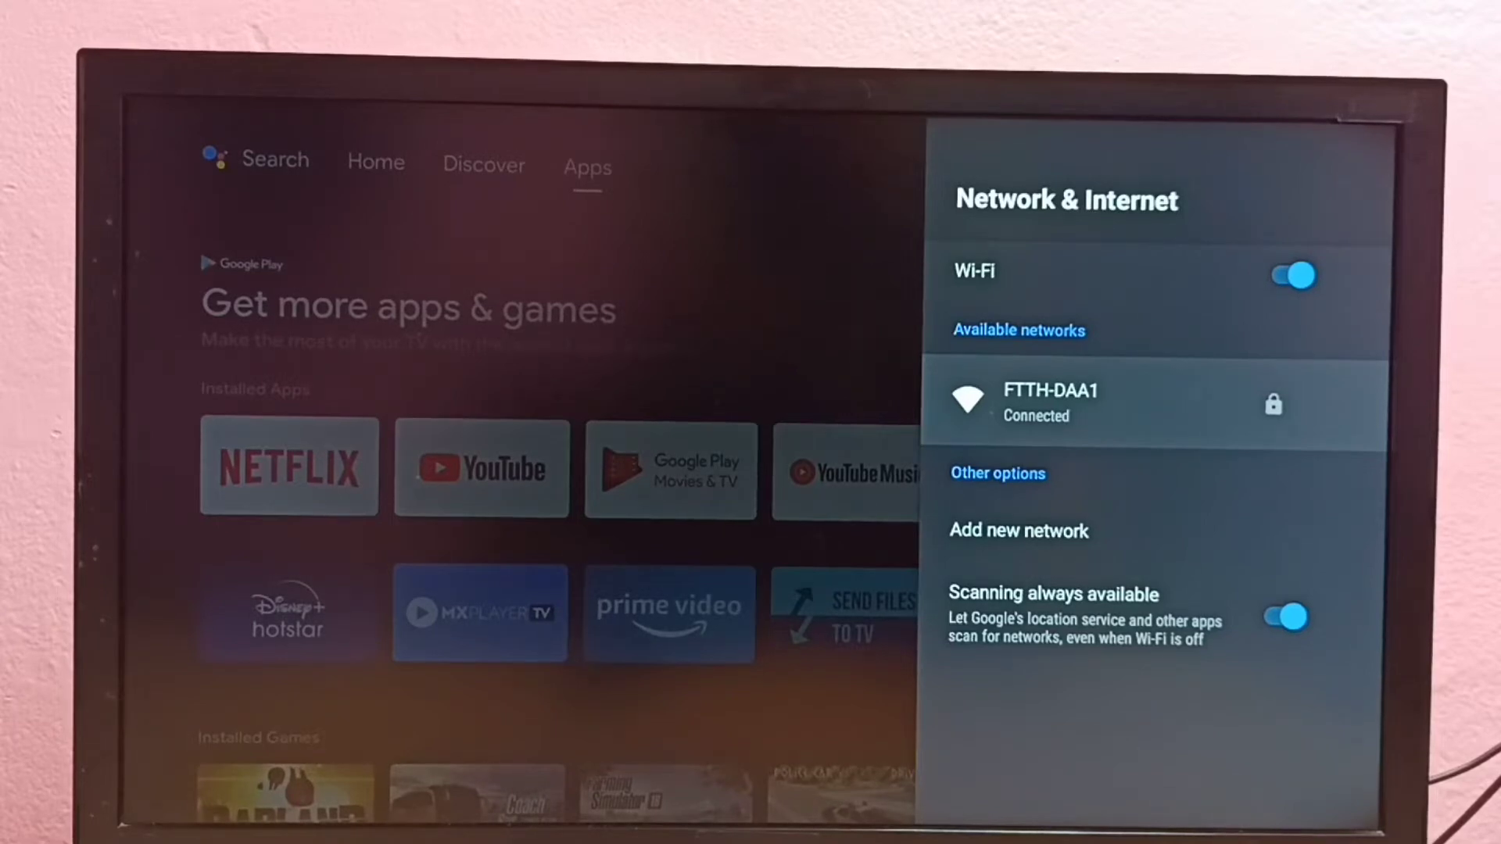
Step: Forget the FTTH-DAA1 network, then select it again to show password entry
left_click(1078, 401)
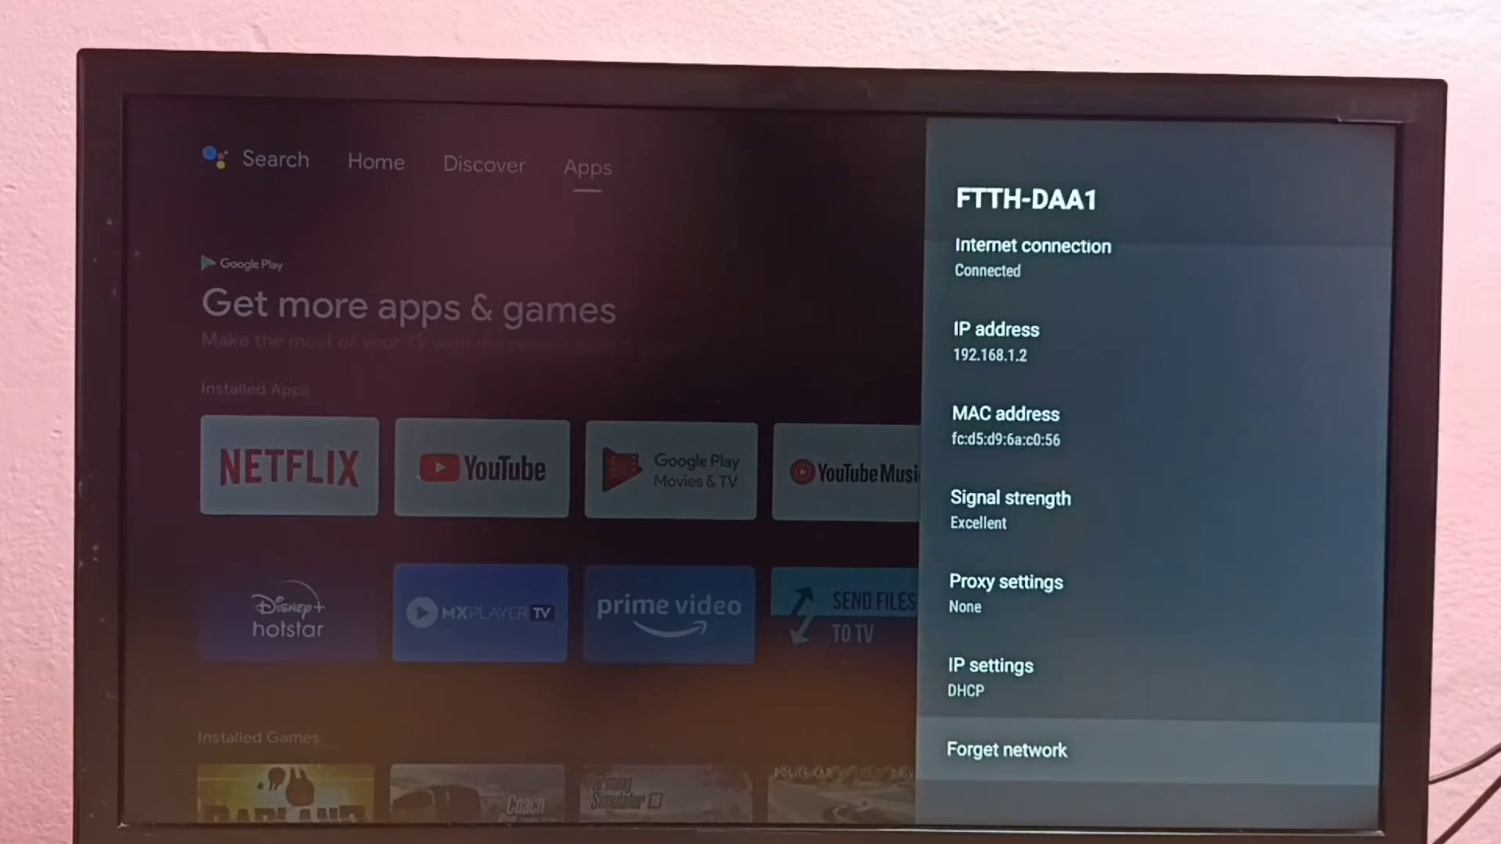
left_click(1006, 751)
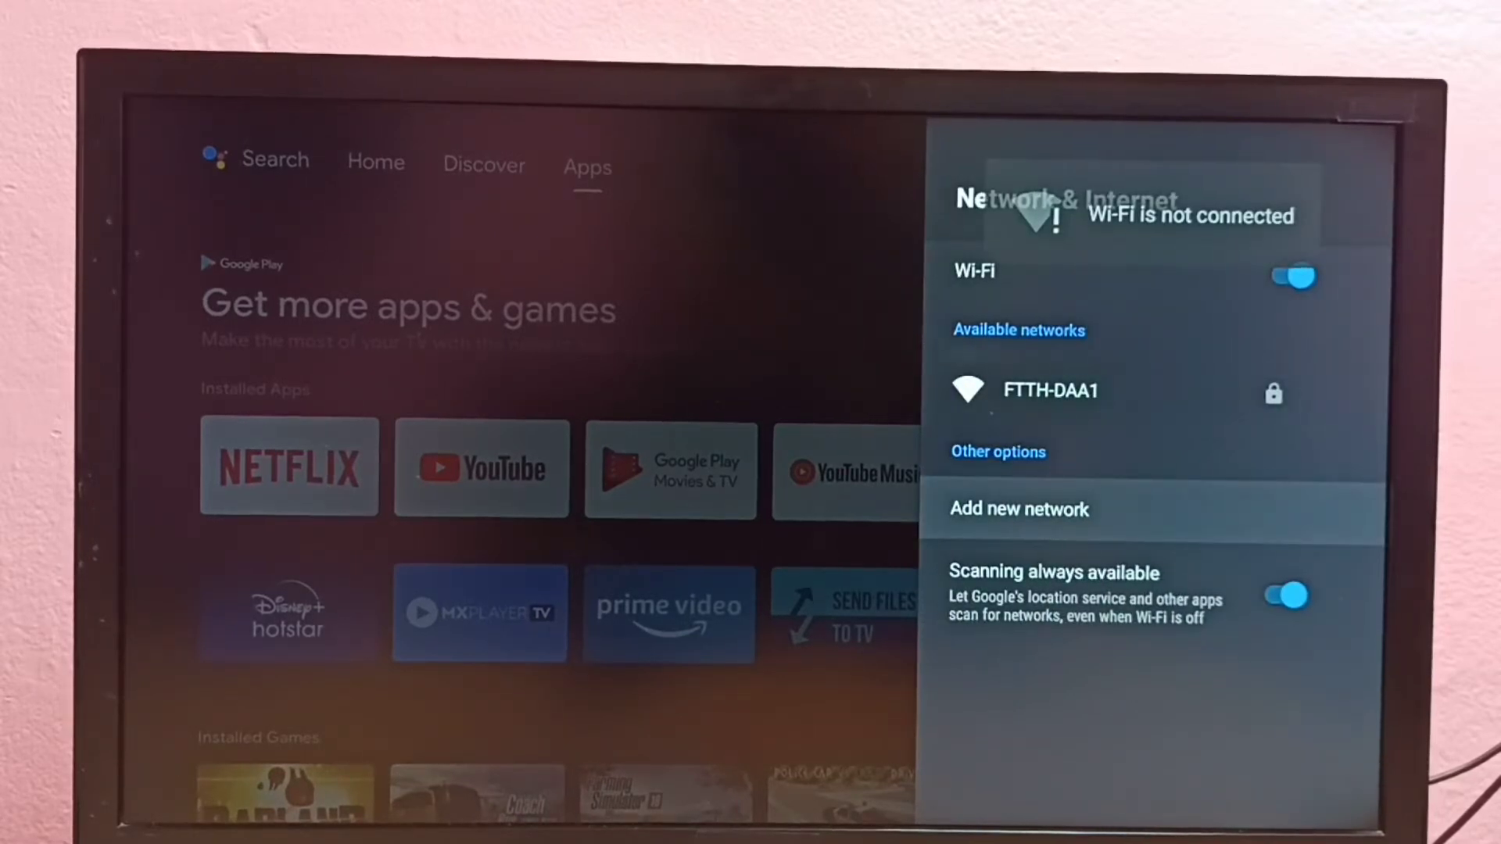
left_click(1051, 390)
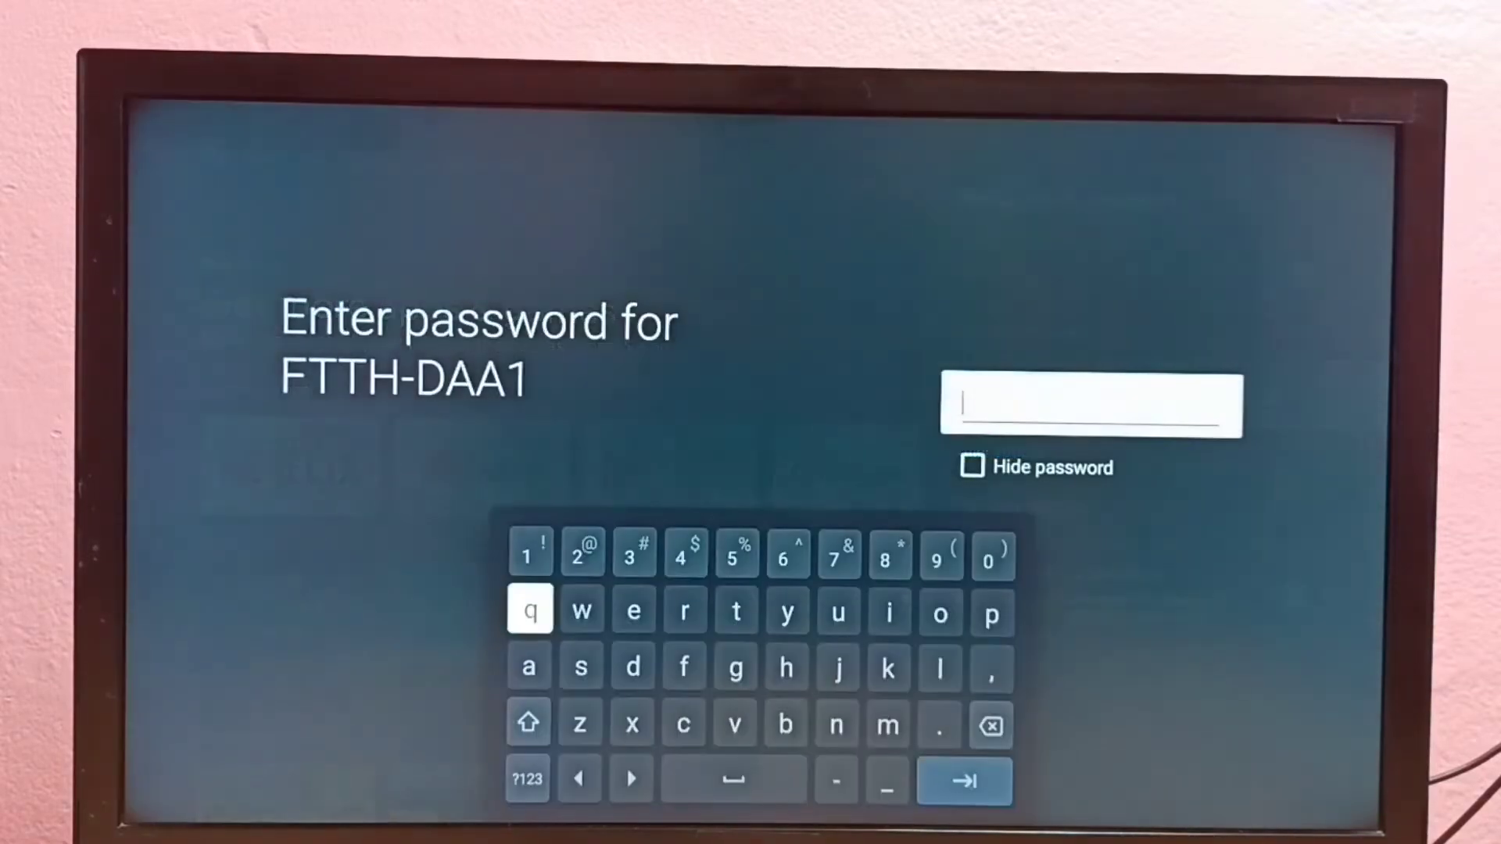